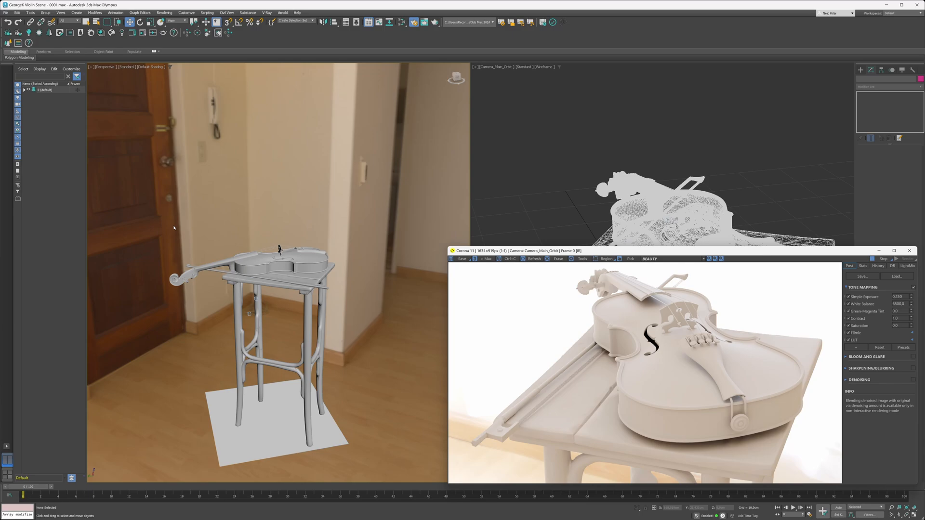
pyautogui.moveTo(331, 203)
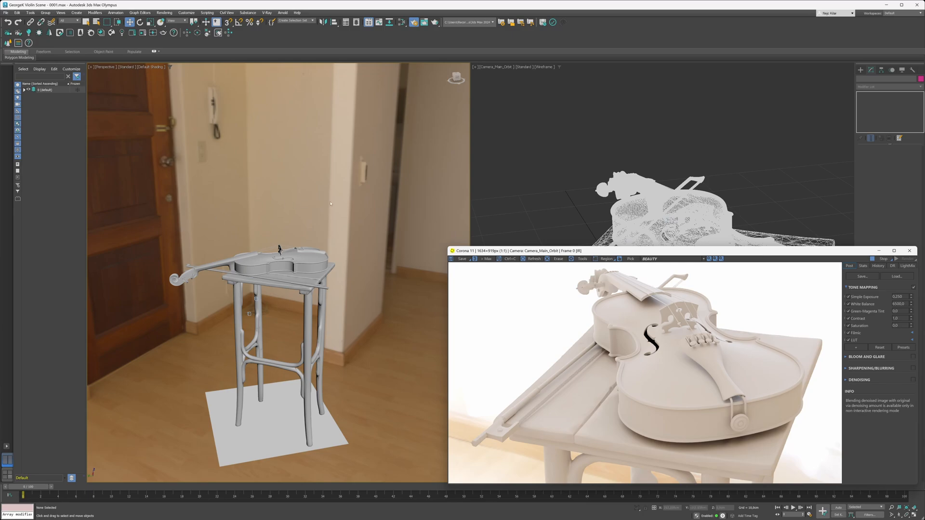
pyautogui.moveTo(341, 361)
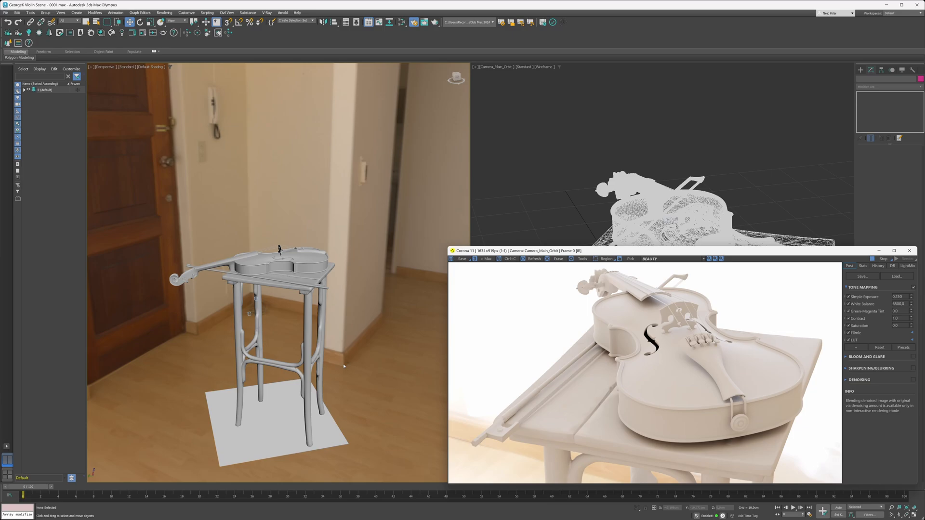
pyautogui.moveTo(339, 207)
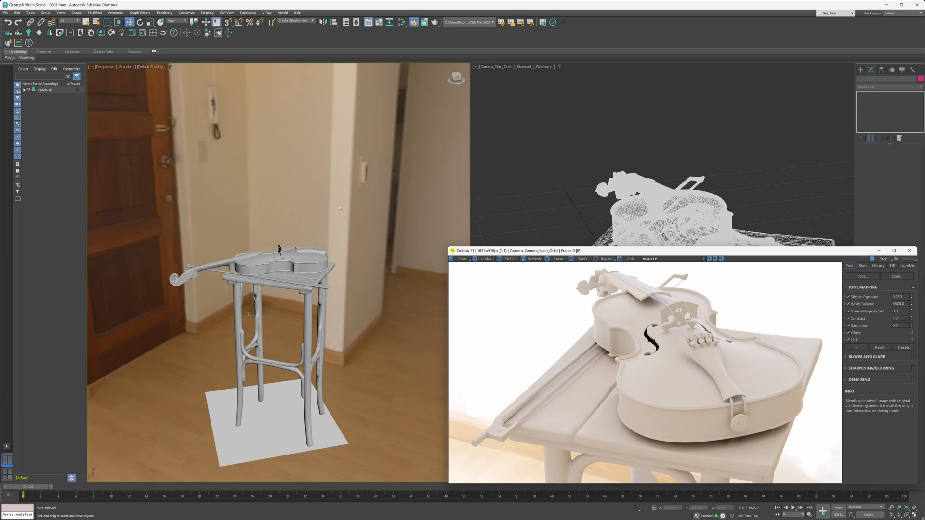
pyautogui.moveTo(359, 104)
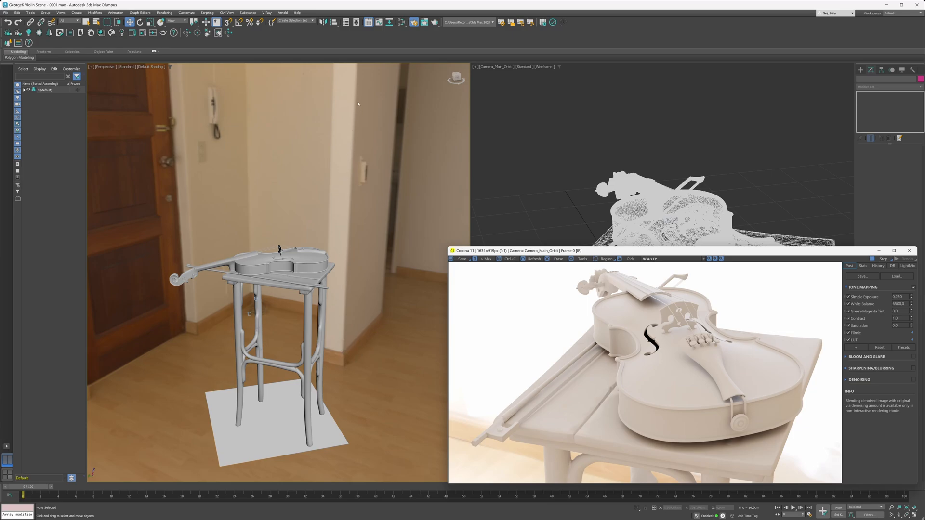
pyautogui.moveTo(342, 168)
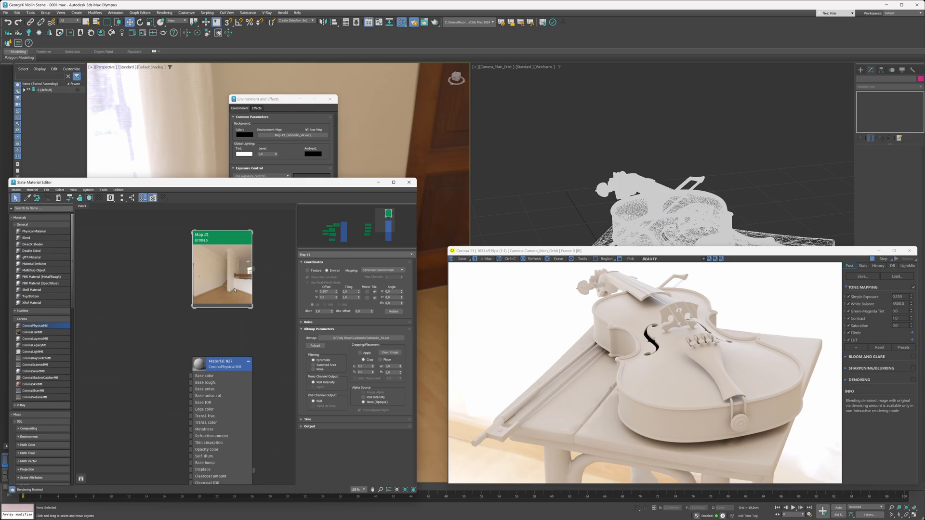
pyautogui.moveTo(253, 249)
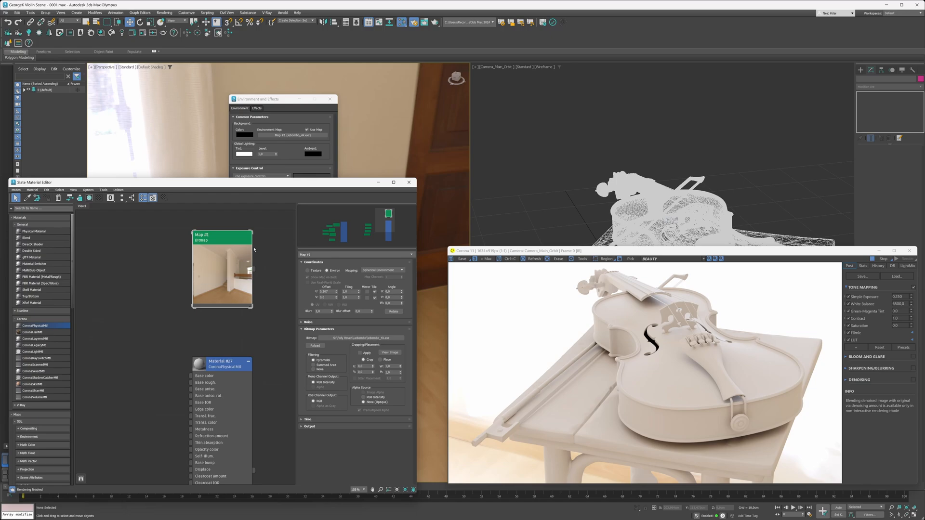
# Step: Drag the room photo environment map into the Slate Material Editor as an instance
pyautogui.click(408, 183)
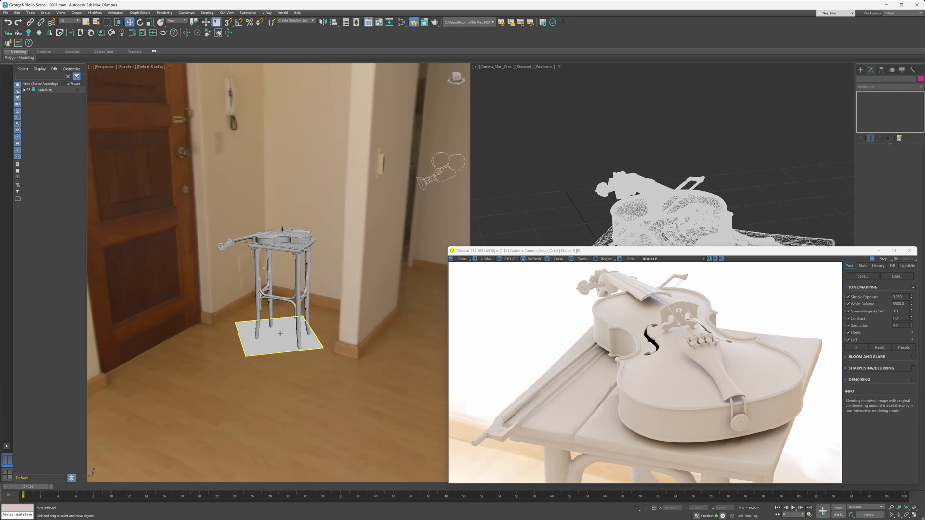
pyautogui.moveTo(281, 332)
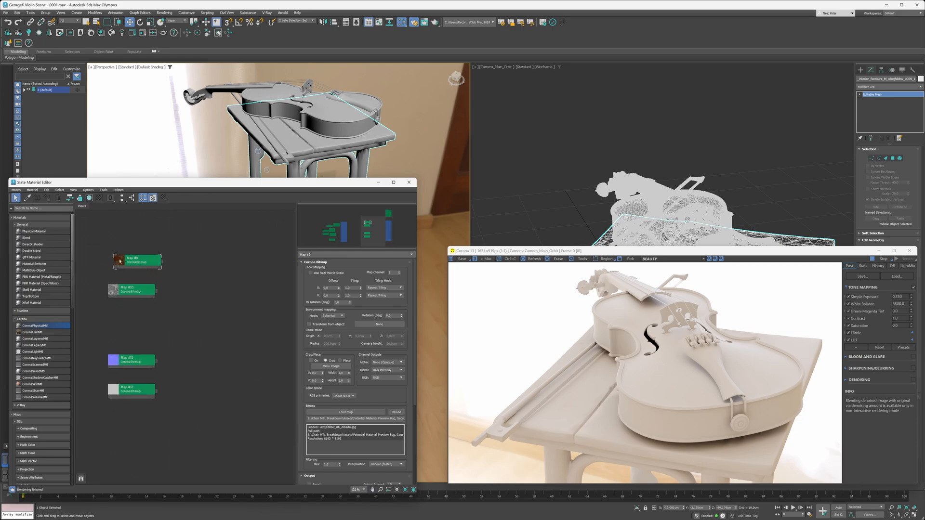
# Step: Pick the chair's CoronaPhysicalMtl from the scene into the node view beside the four bitmaps
pyautogui.click(130, 290)
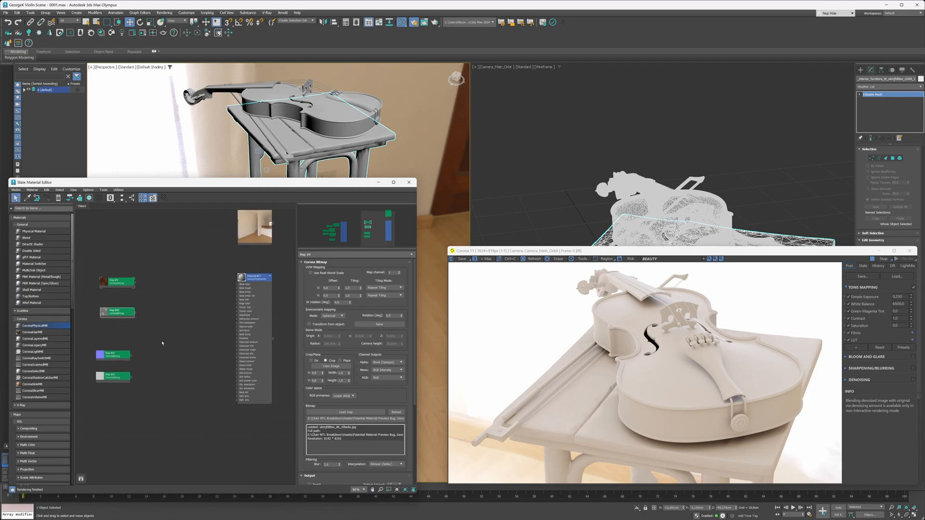
pyautogui.moveTo(152, 286)
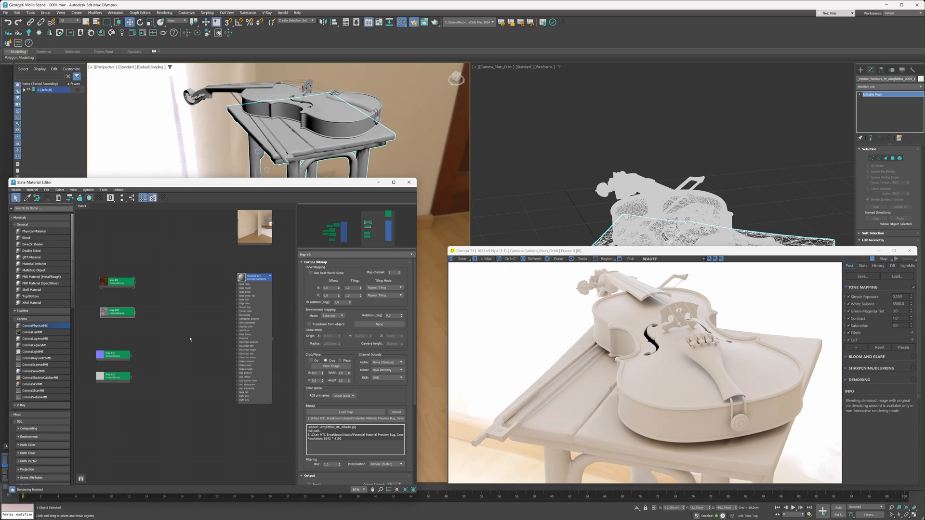
pyautogui.moveTo(185, 330)
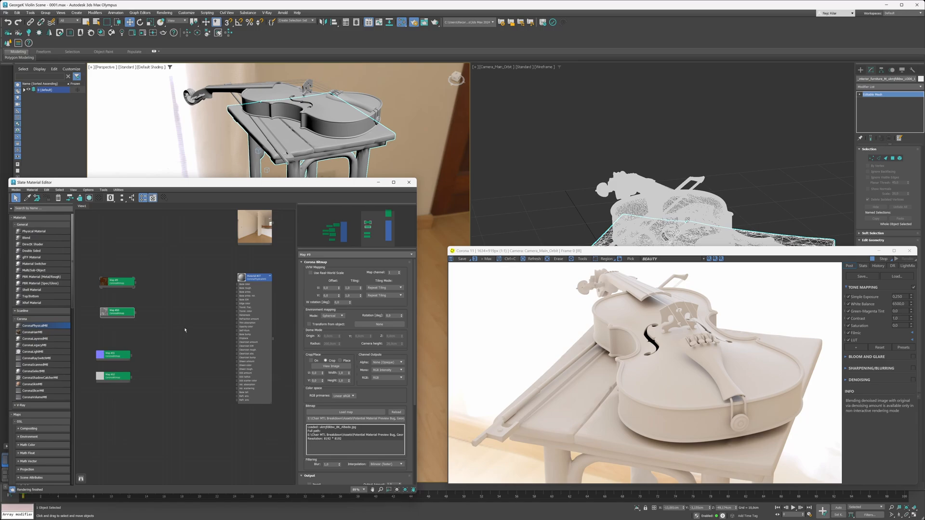
pyautogui.moveTo(200, 303)
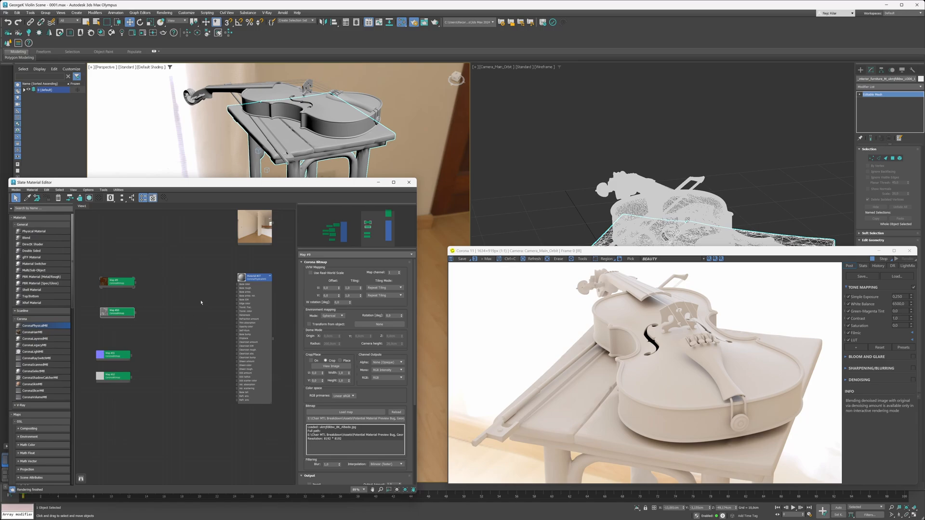
pyautogui.moveTo(151, 314)
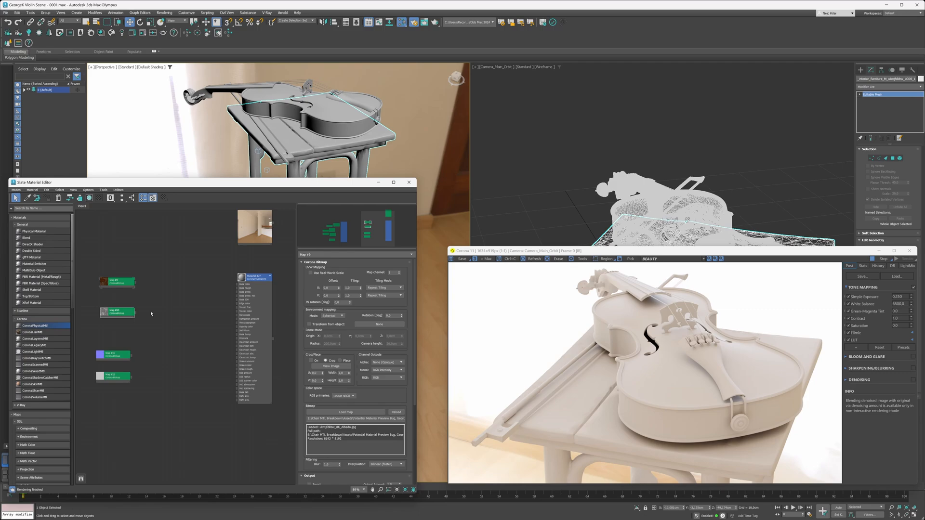
pyautogui.moveTo(184, 300)
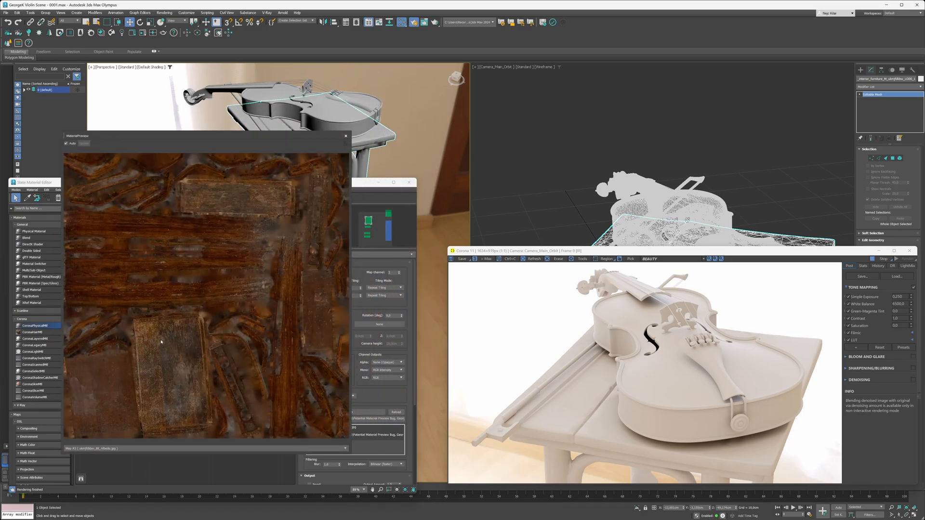
pyautogui.moveTo(248, 263)
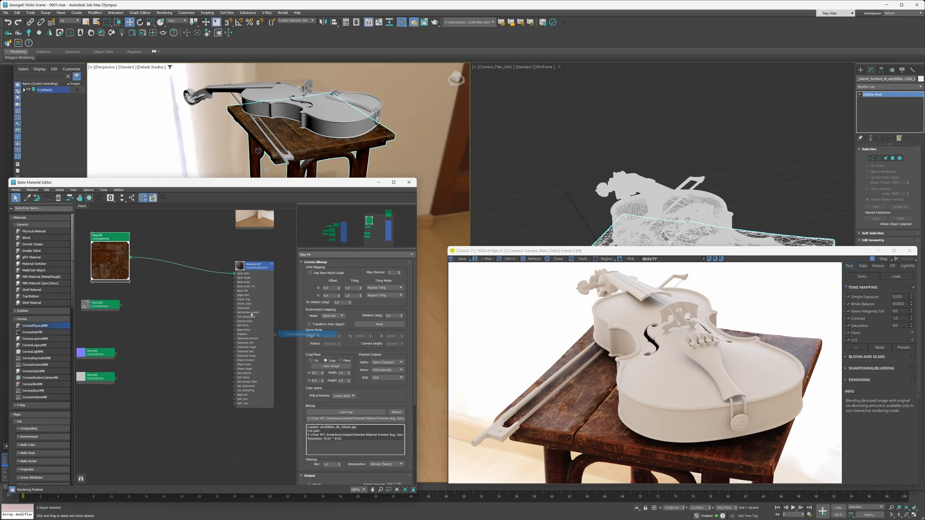
# Step: Insert a CoronaColorCorrect node between the wood albedo bitmap and the material's Base color
pyautogui.click(173, 284)
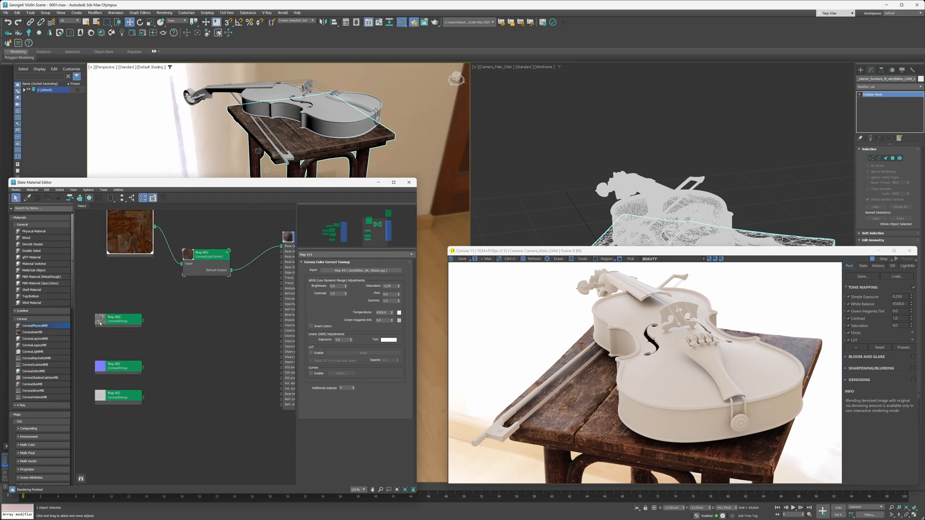
# Step: Reload the roughness CoronaBitmap with Gamma set to Override and wire it to the roughness slot
pyautogui.click(118, 319)
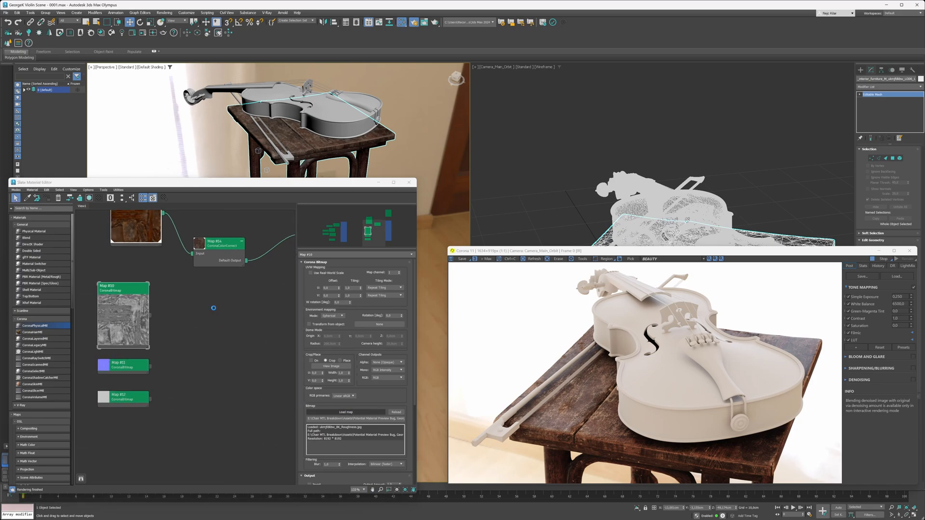
pyautogui.click(346, 411)
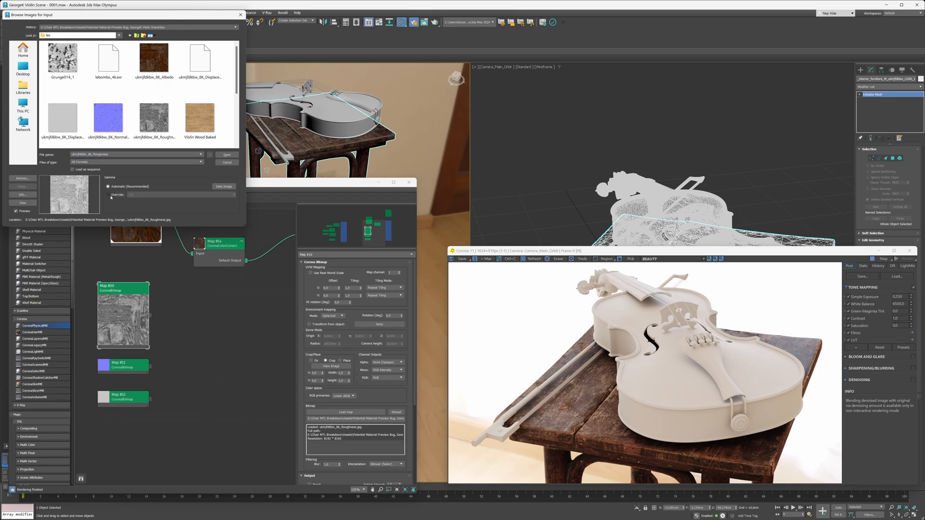
pyautogui.click(108, 194)
pyautogui.write('1')
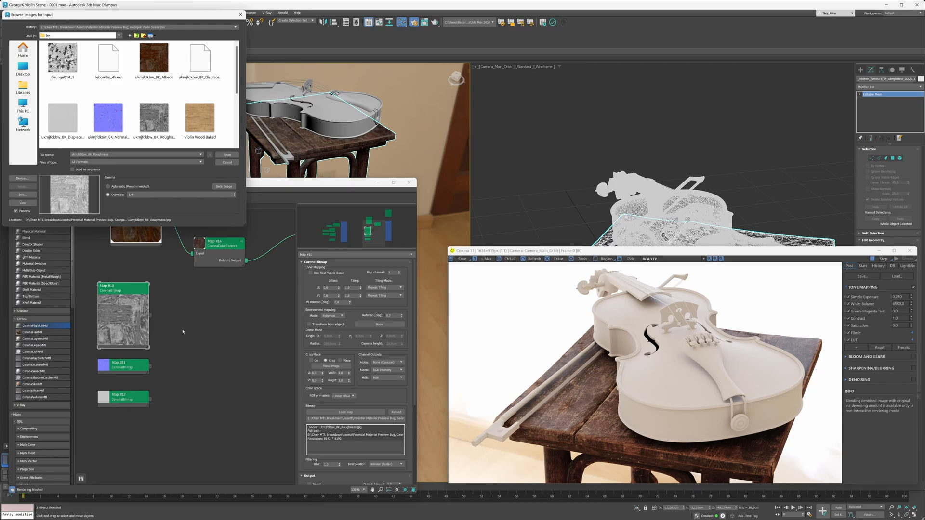
pyautogui.moveTo(167, 312)
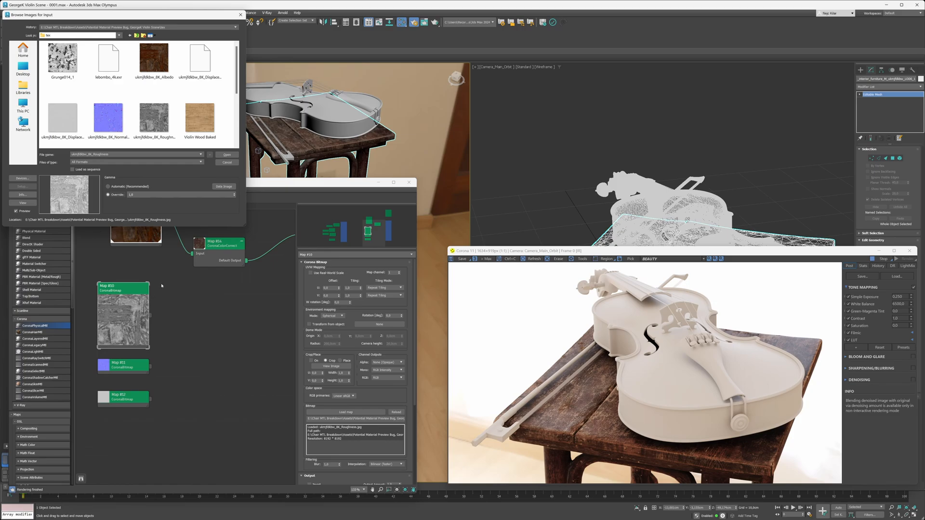
pyautogui.click(107, 194)
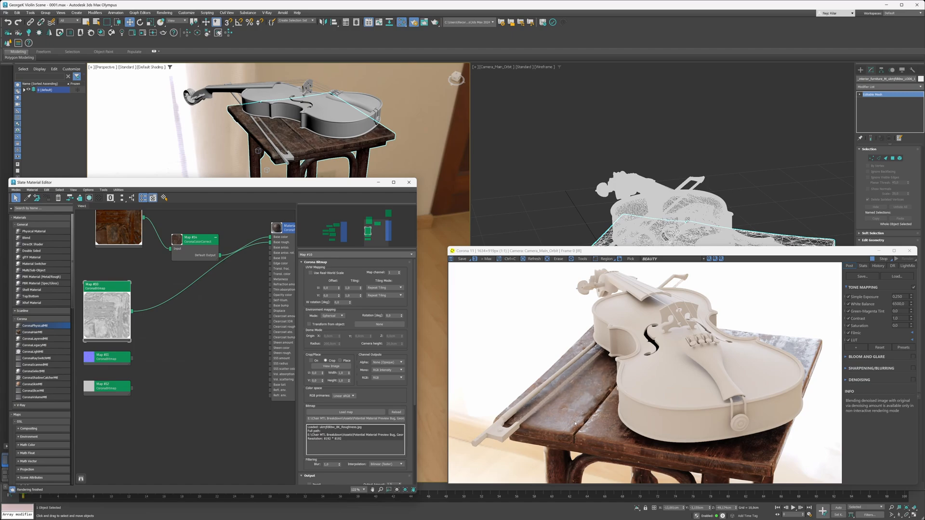
pyautogui.moveTo(573, 393)
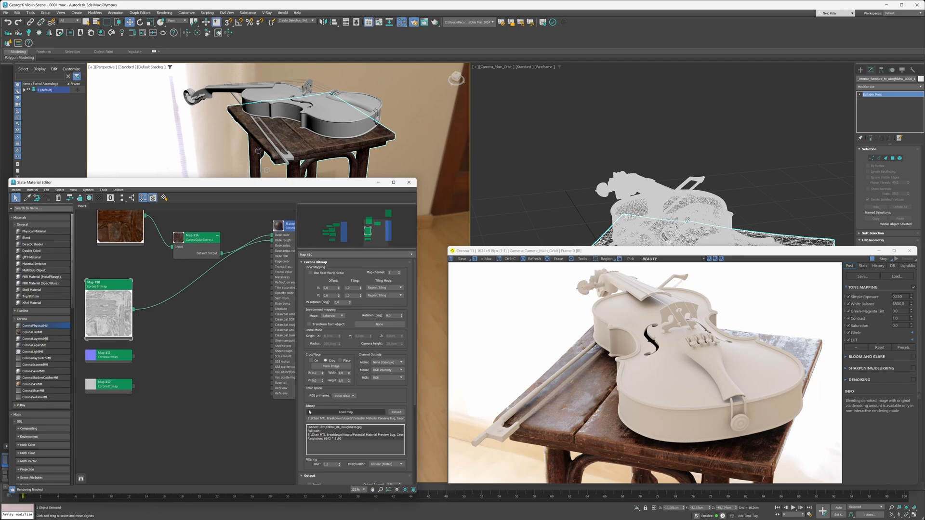
# Step: Reload the roughness image with its gamma set back to automatic
pyautogui.click(347, 411)
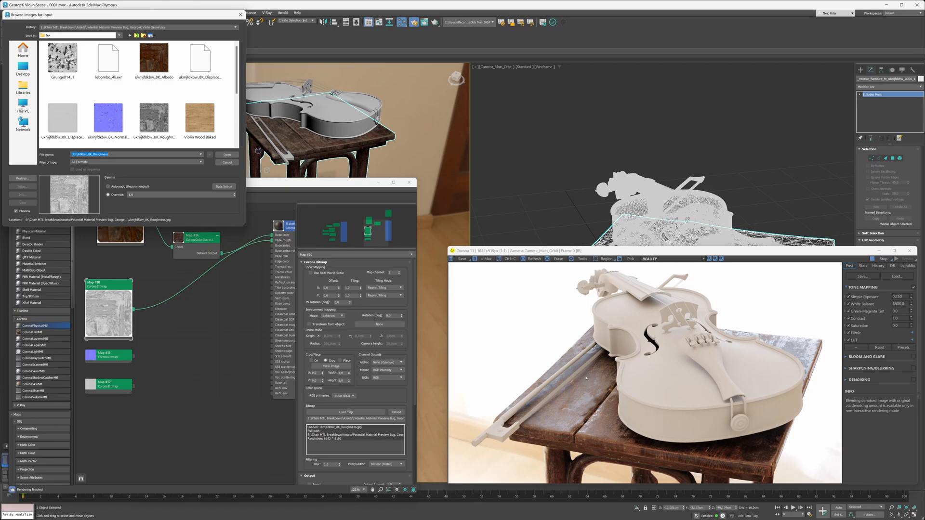
pyautogui.moveTo(588, 404)
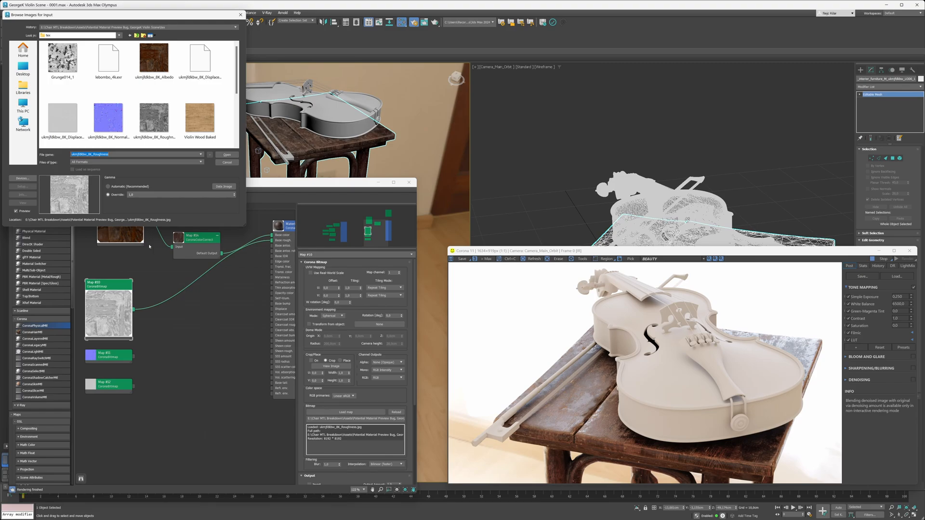
pyautogui.click(108, 186)
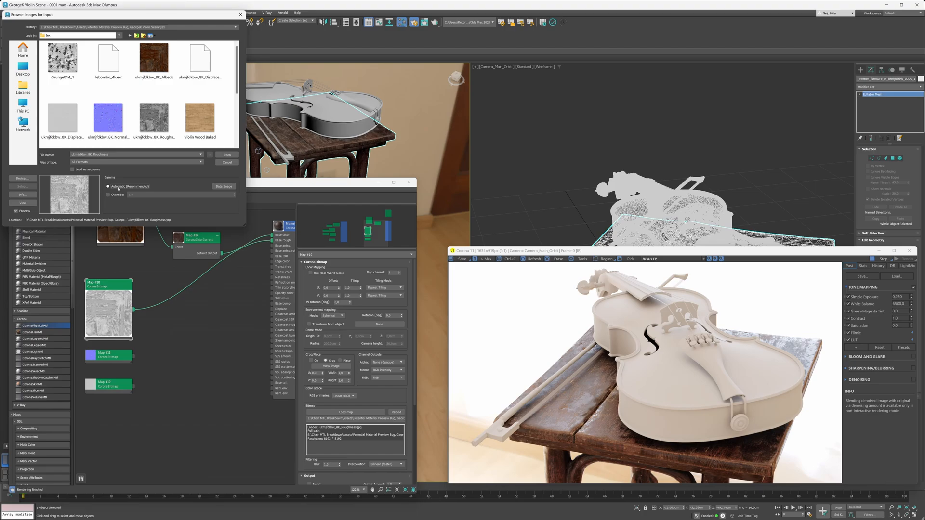
pyautogui.moveTo(194, 179)
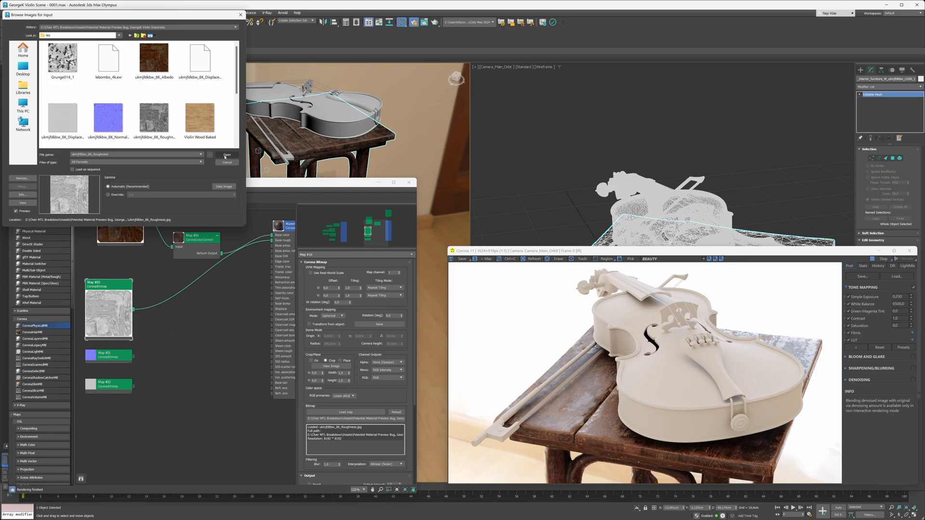
pyautogui.click(226, 154)
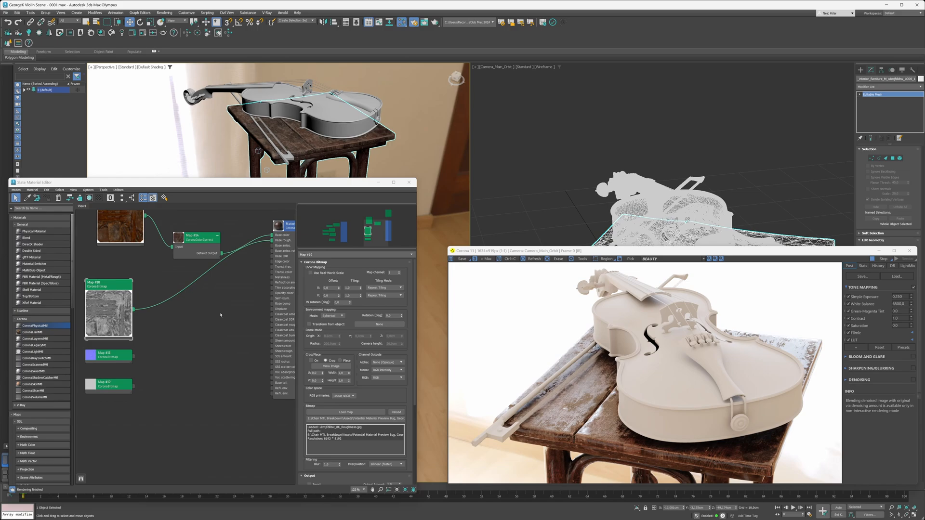
# Step: Add a CoronaColorCorrect node on the roughness map and edit its Brightness value
pyautogui.rightClick(195, 310)
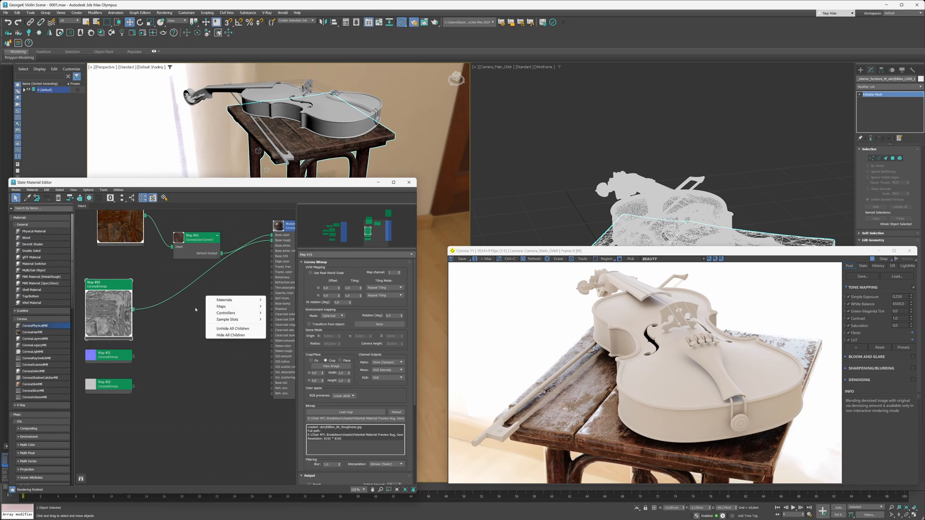
pyautogui.click(225, 299)
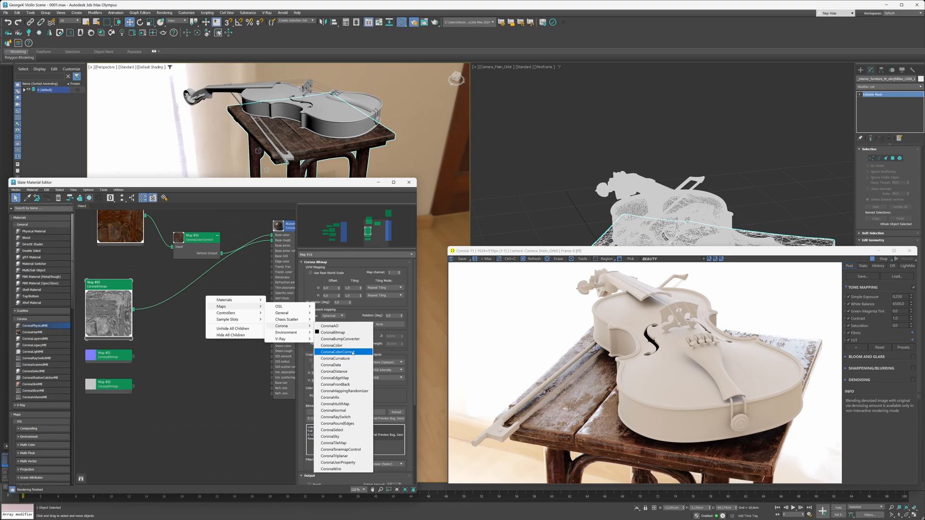
pyautogui.click(337, 352)
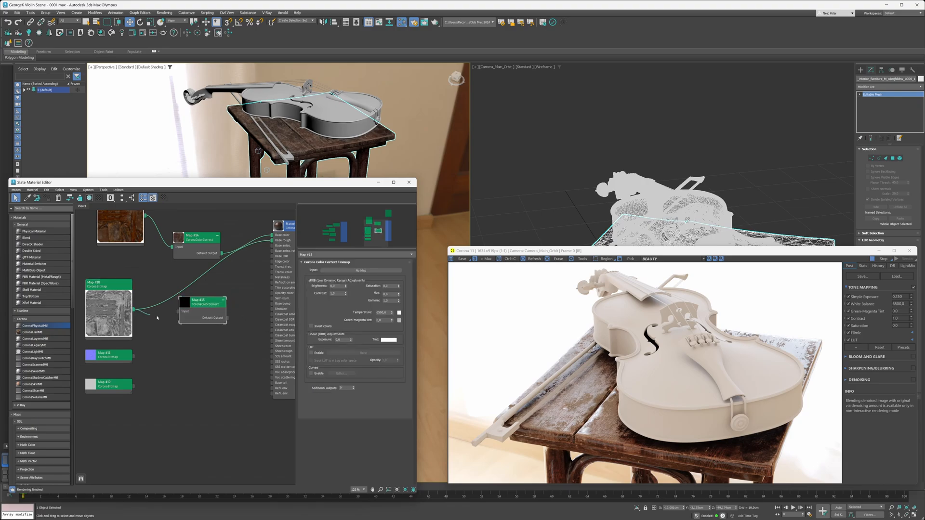
pyautogui.click(201, 300)
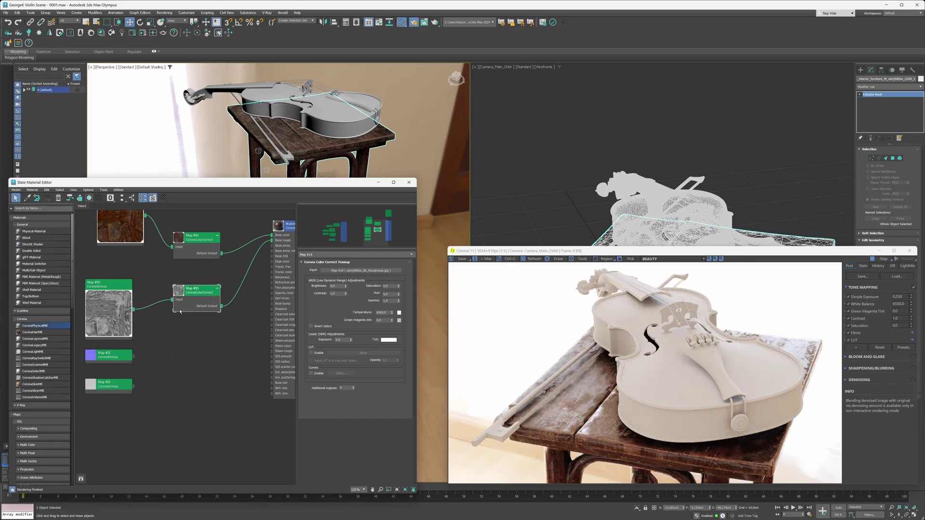
pyautogui.tripleClick(336, 286)
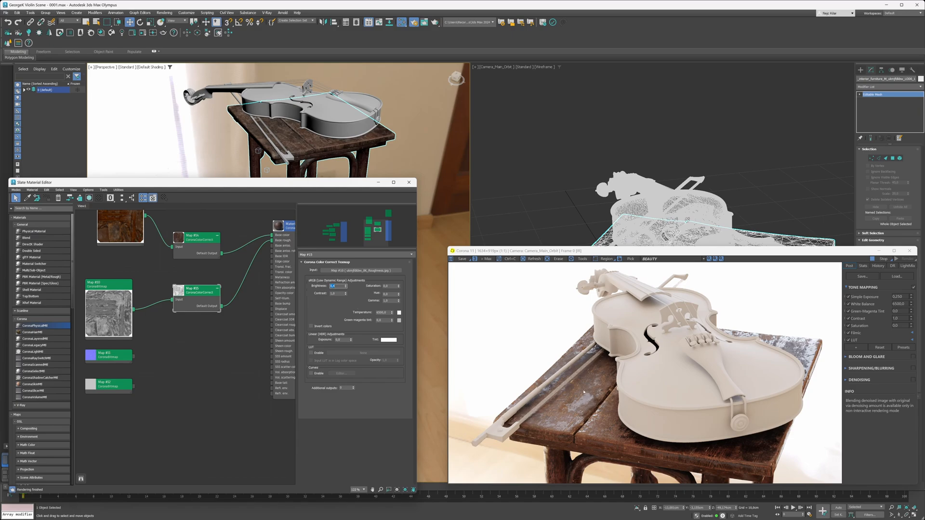
pyautogui.moveTo(588, 384)
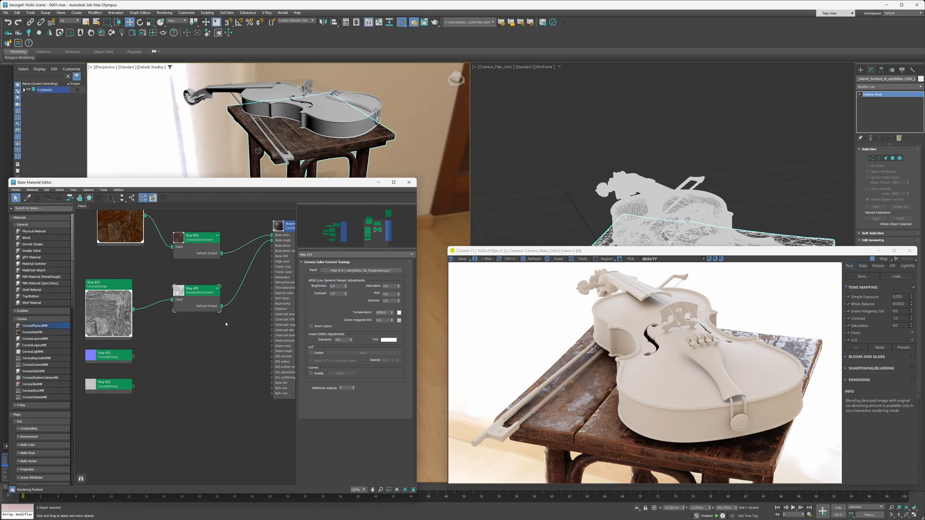
pyautogui.click(108, 282)
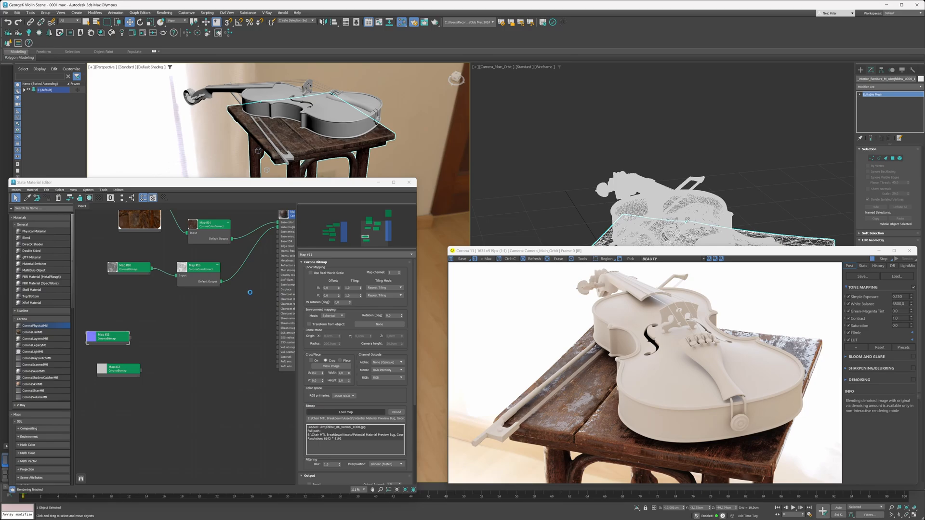
# Step: Add a CoronaNormal node fed by the normal bitmap with Add gamma unchecked
pyautogui.click(346, 412)
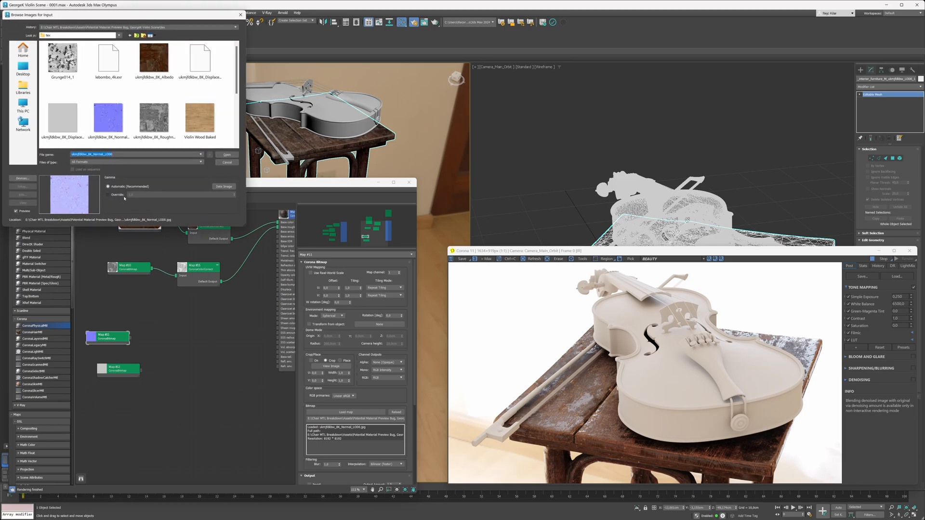
pyautogui.click(227, 155)
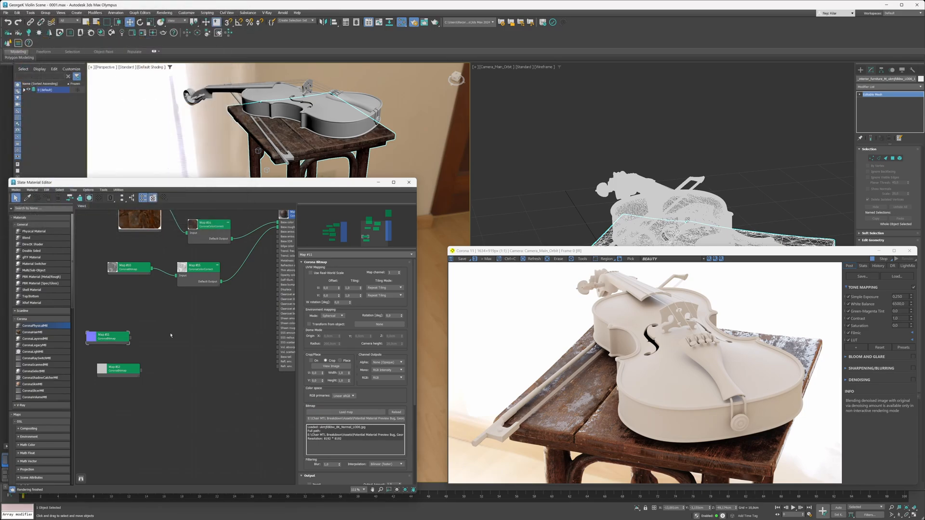
pyautogui.rightClick(97, 341)
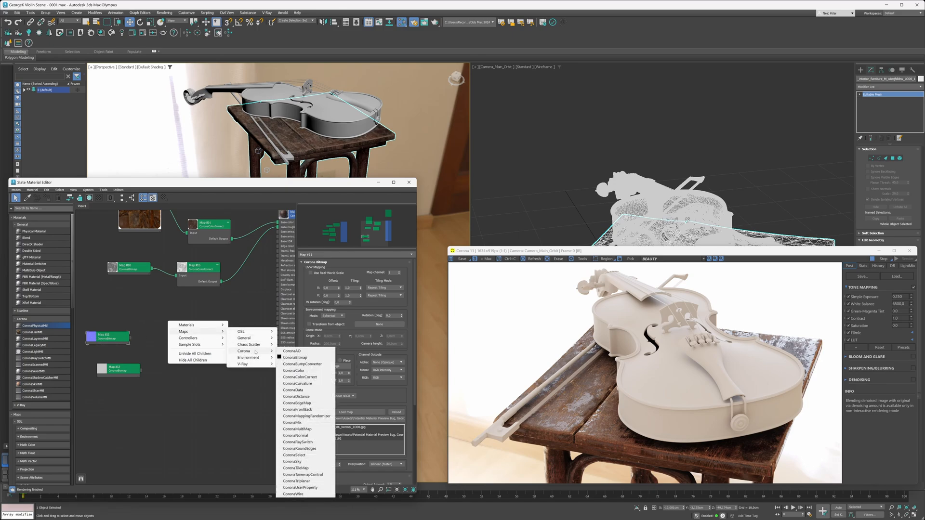
pyautogui.click(295, 436)
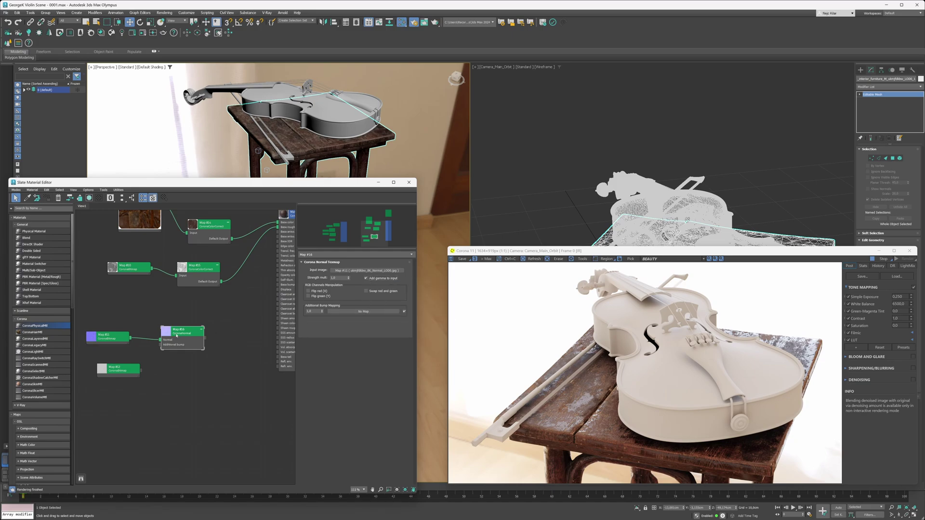
pyautogui.click(367, 278)
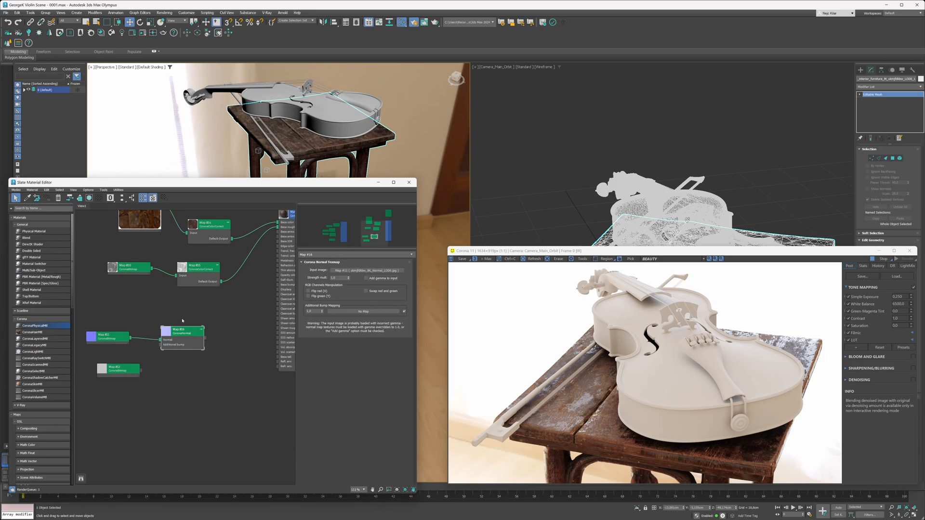
# Step: Reload the normal map bitmap with Override gamma 1.0 and wire the normal node to Bump
pyautogui.click(109, 336)
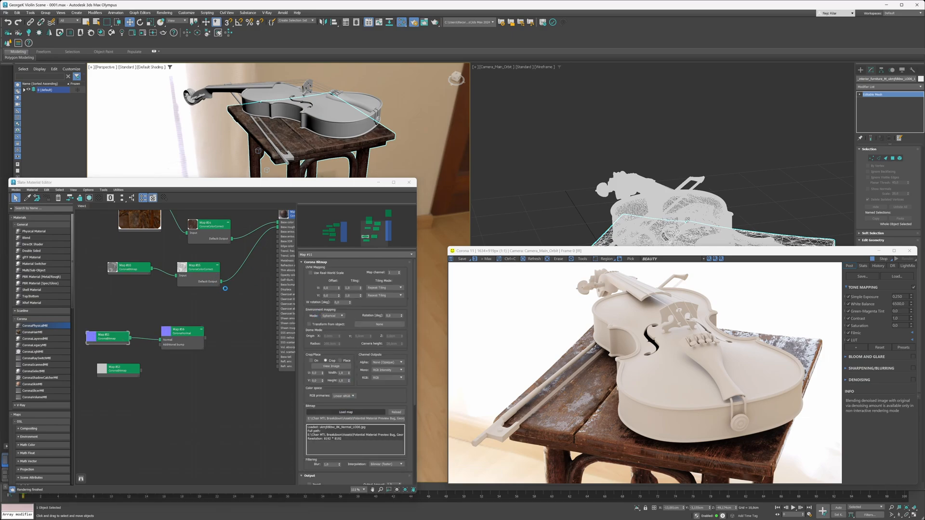
pyautogui.click(346, 411)
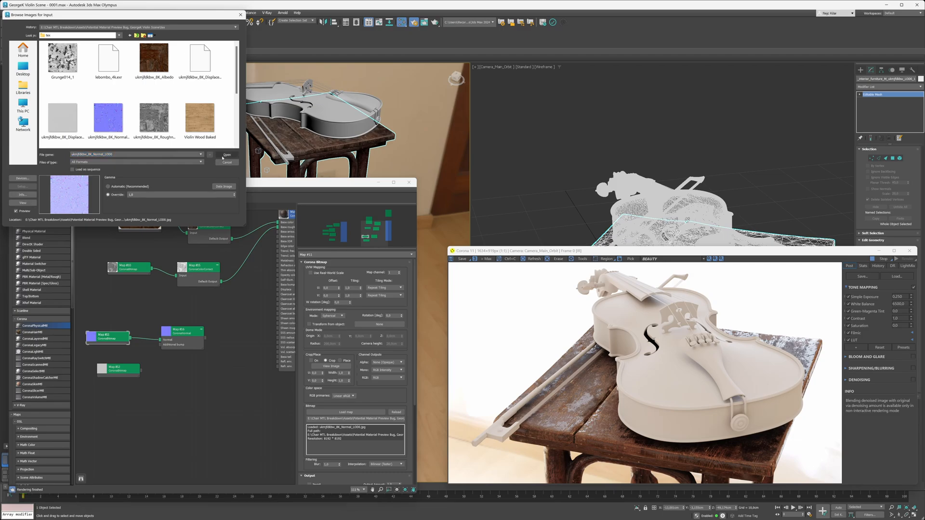
pyautogui.click(227, 155)
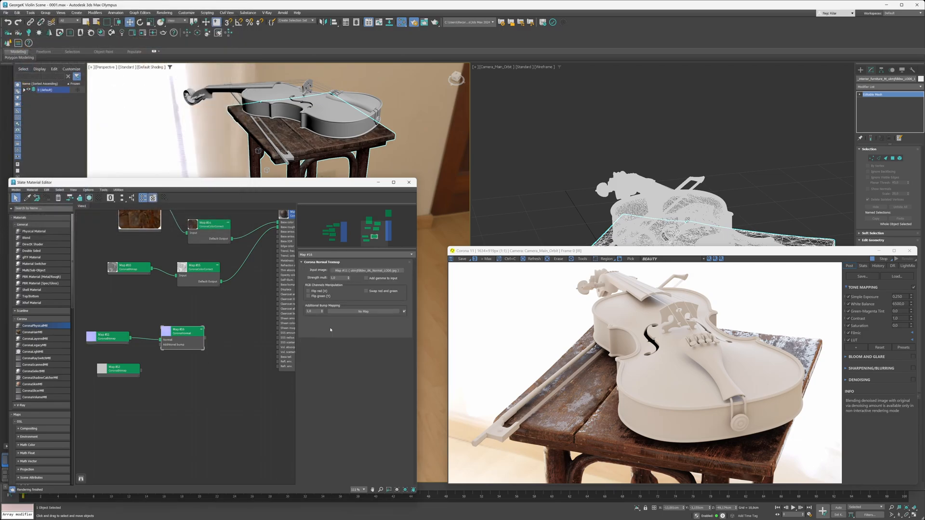
pyautogui.moveTo(323, 324)
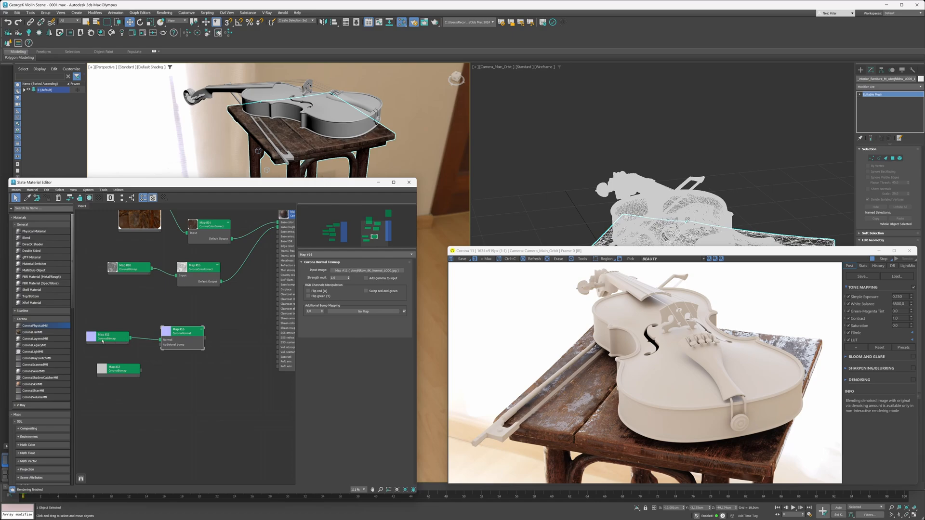
pyautogui.moveTo(358, 330)
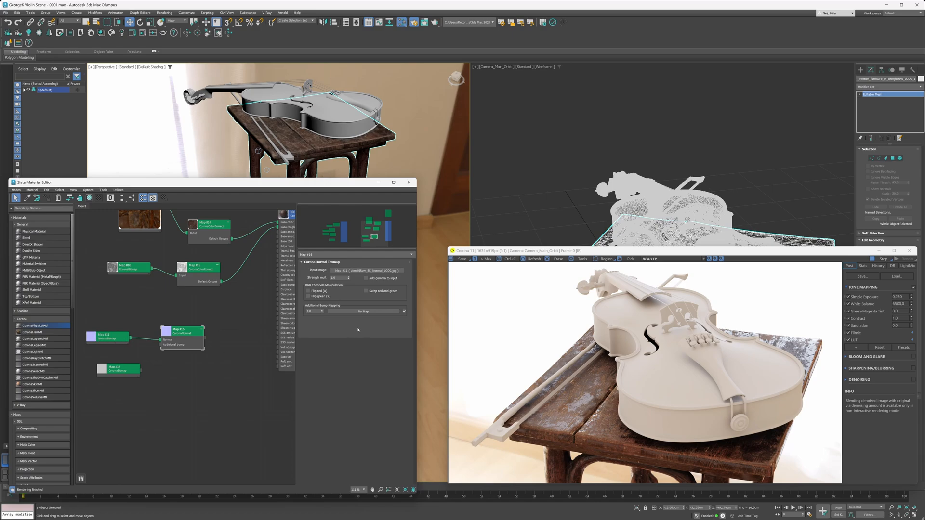
pyautogui.moveTo(374, 278)
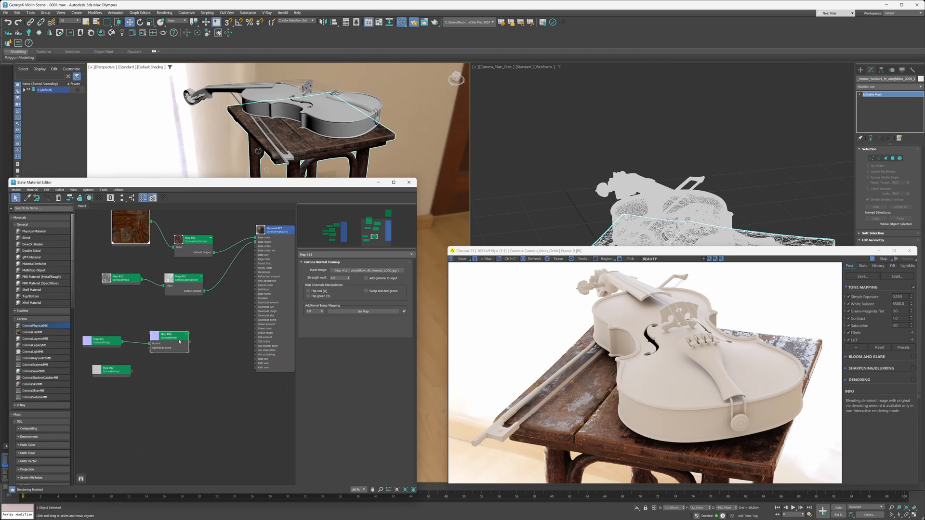
pyautogui.moveTo(239, 297)
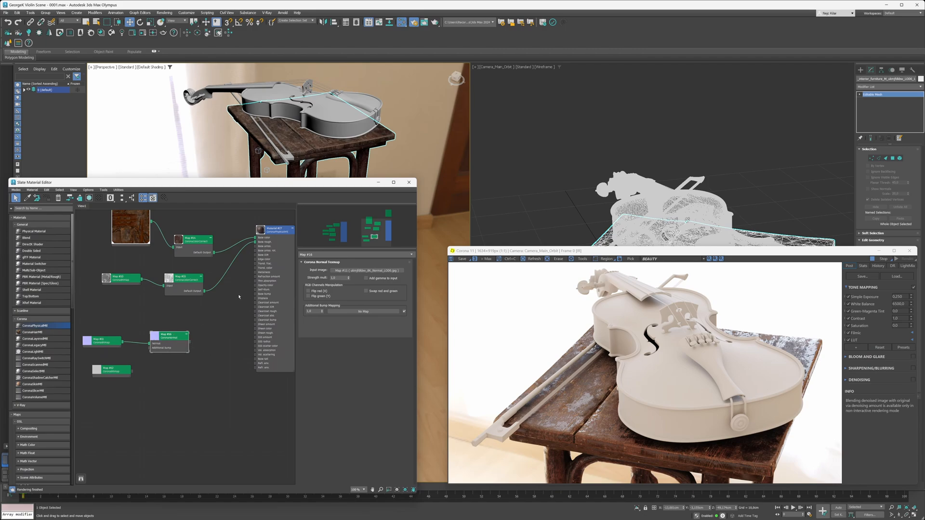
# Step: Zoom the Corona VFB into the chair seat and show the CoronaPhysicalMtl parameters
pyautogui.click(264, 294)
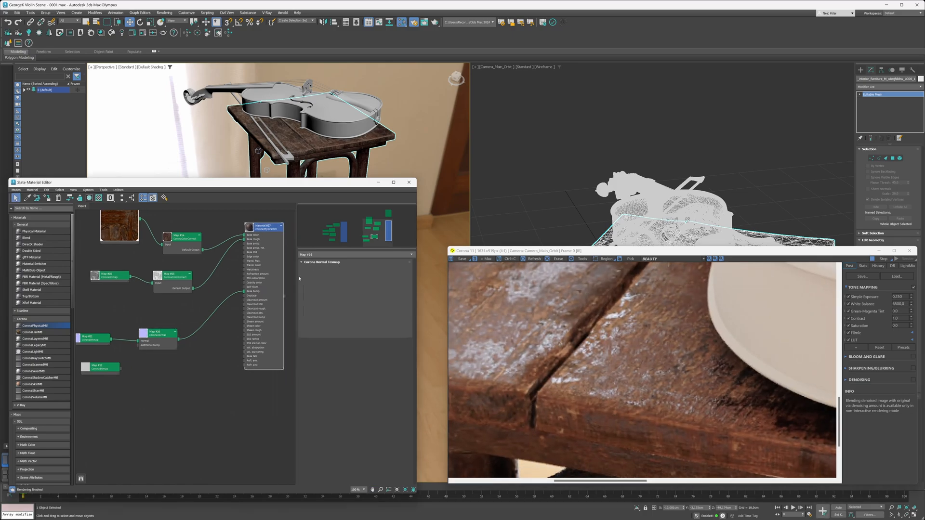
pyautogui.click(264, 226)
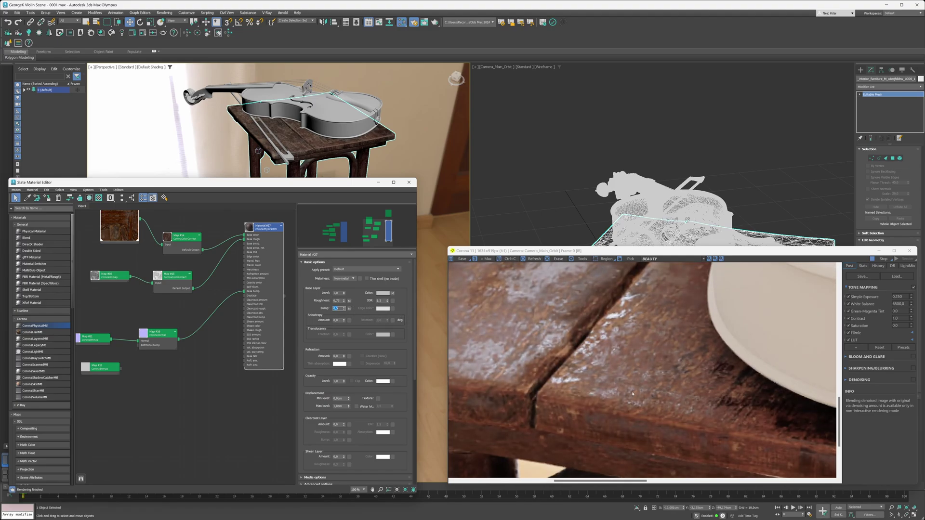
pyautogui.moveTo(638, 409)
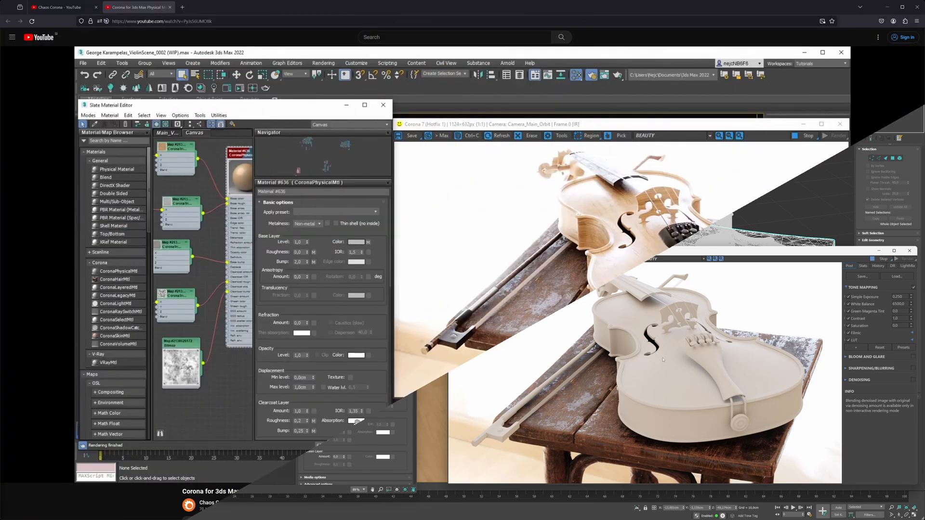
# Step: Start the Chaos Corona Physical Material Part 04 clearcoat tutorial video
pyautogui.click(356, 420)
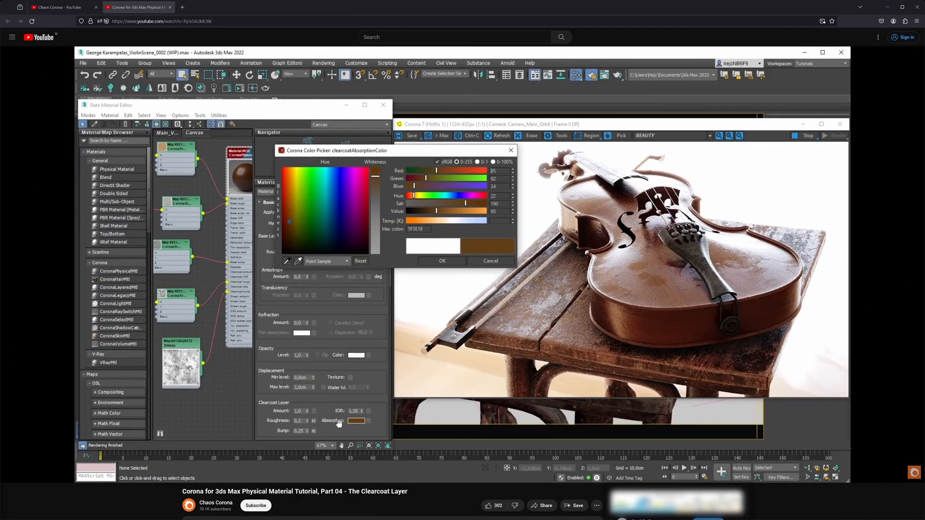
pyautogui.moveTo(621, 268)
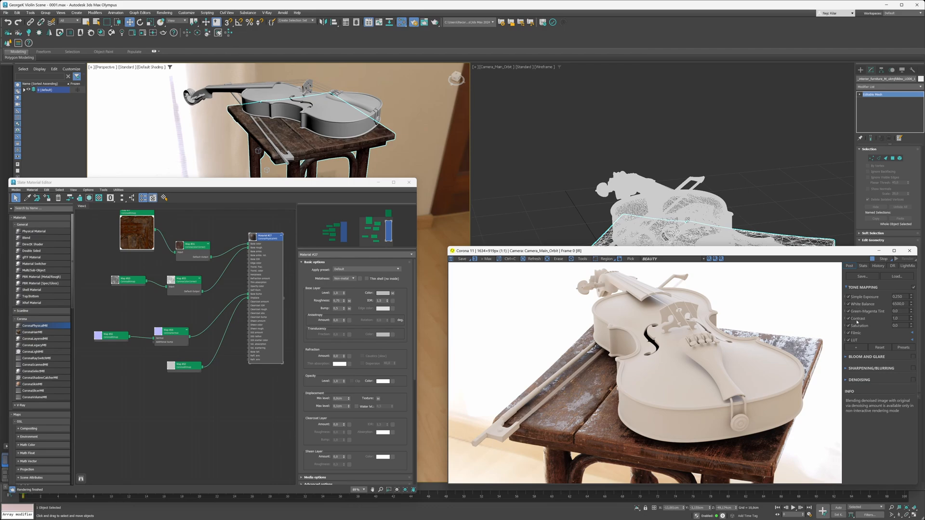
pyautogui.moveTo(763, 324)
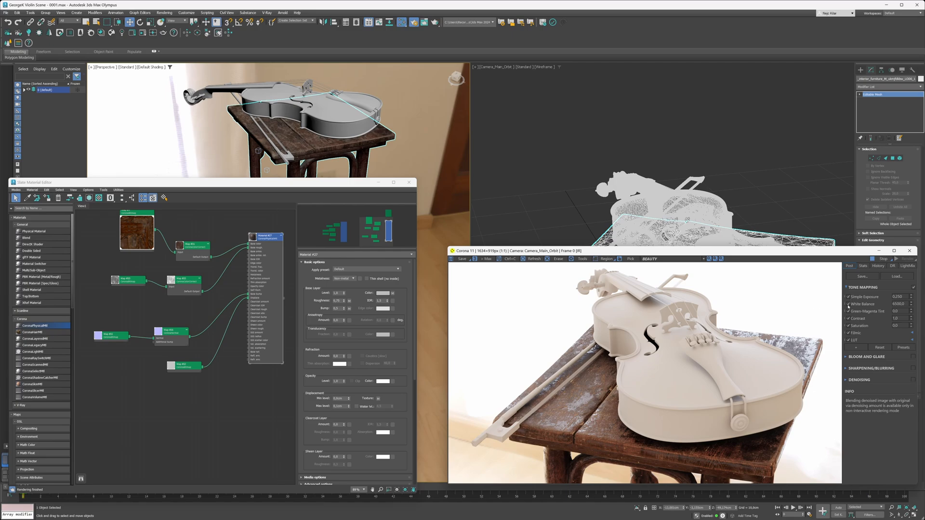
# Step: Toggle the VFB white balance adjustment on and back off
pyautogui.click(848, 296)
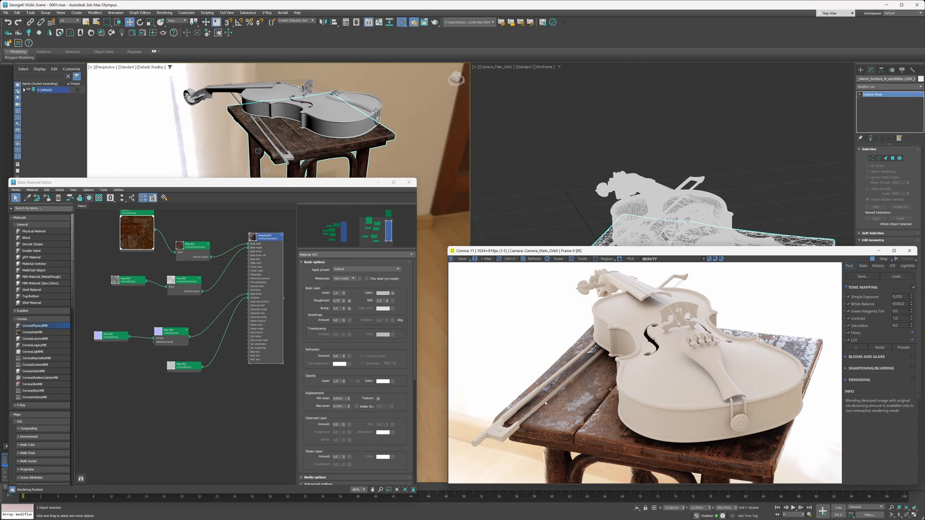
pyautogui.click(848, 297)
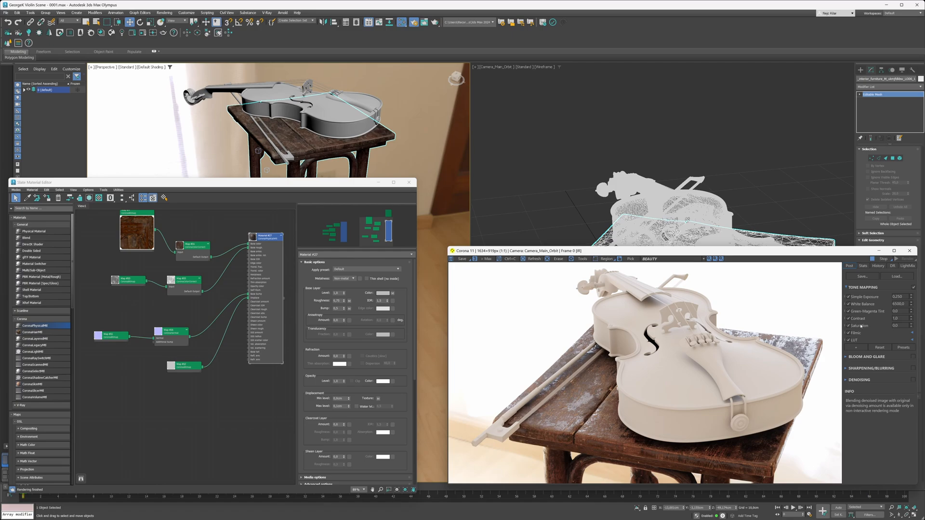
pyautogui.rightClick(861, 326)
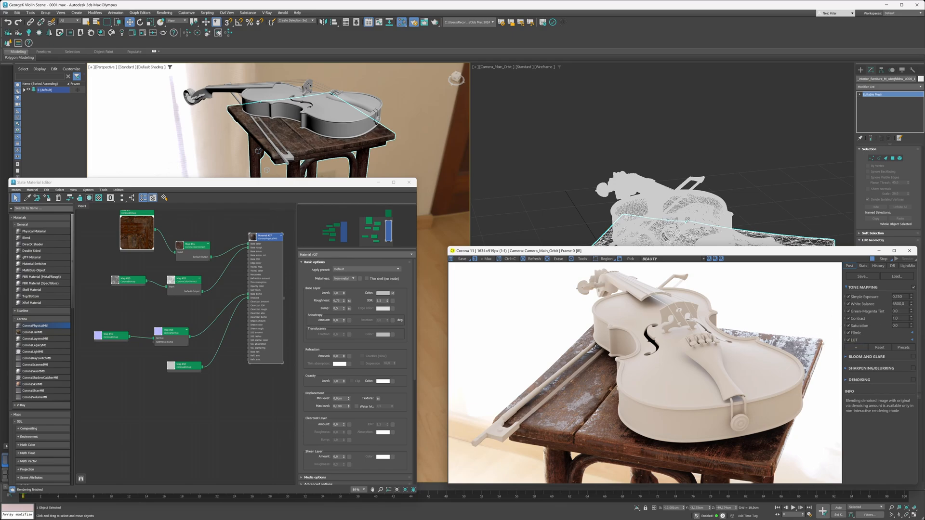
# Step: Expand the Filmic and LUT tone mapping options, then collapse the LUT section
pyautogui.click(855, 332)
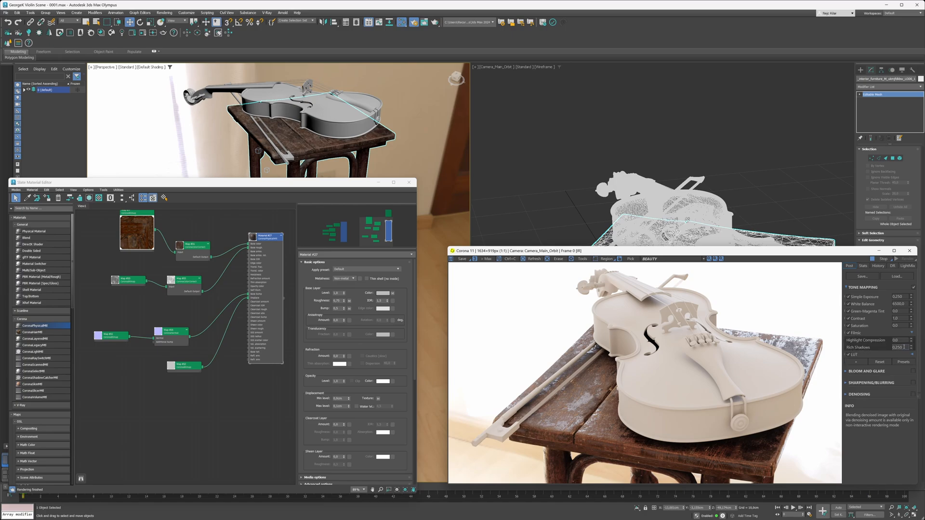
pyautogui.moveTo(899, 348)
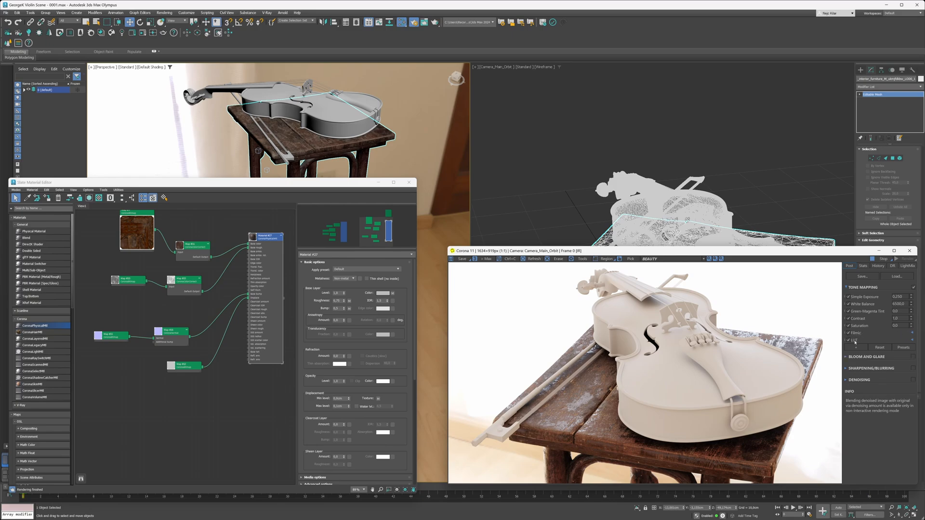
pyautogui.click(852, 340)
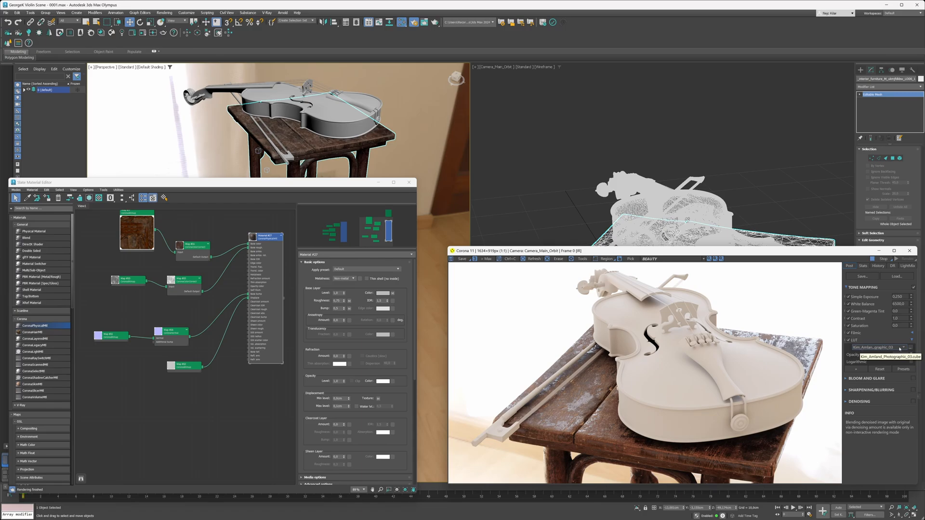
pyautogui.moveTo(849, 340)
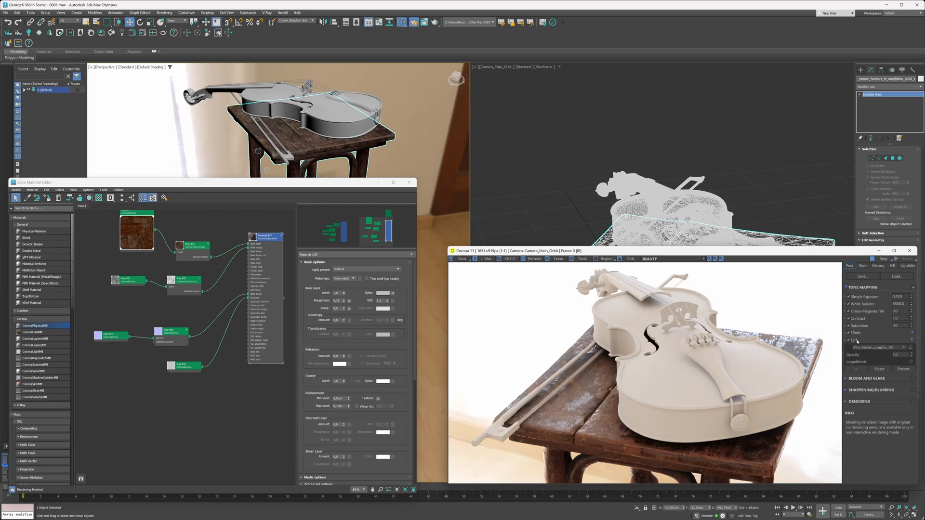
pyautogui.click(854, 340)
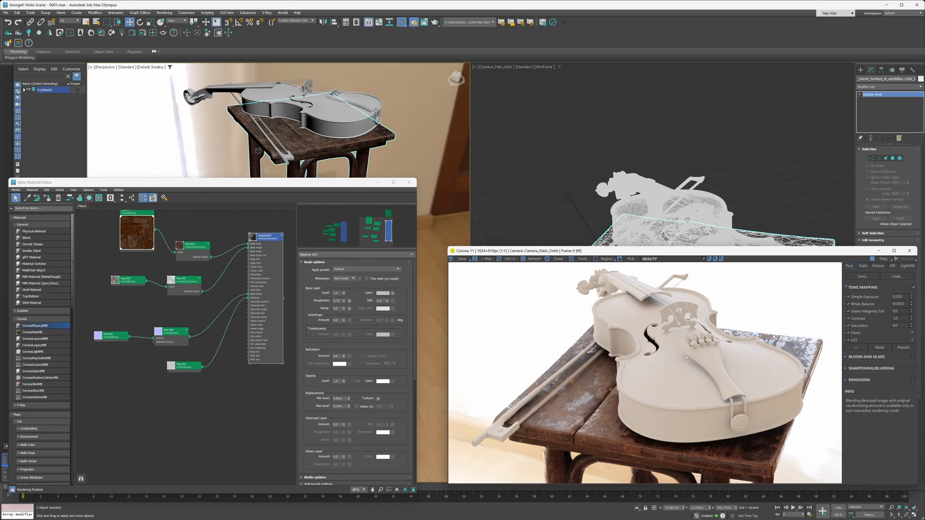